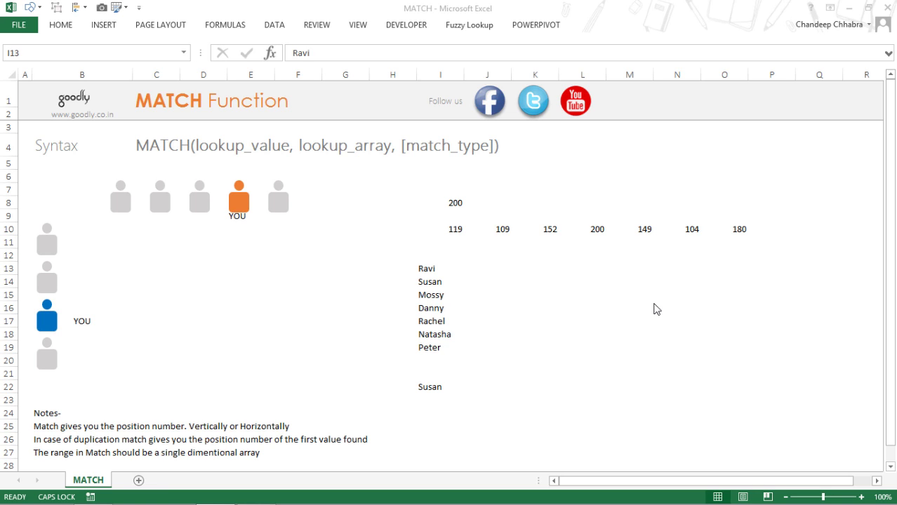
pyautogui.moveTo(241, 307)
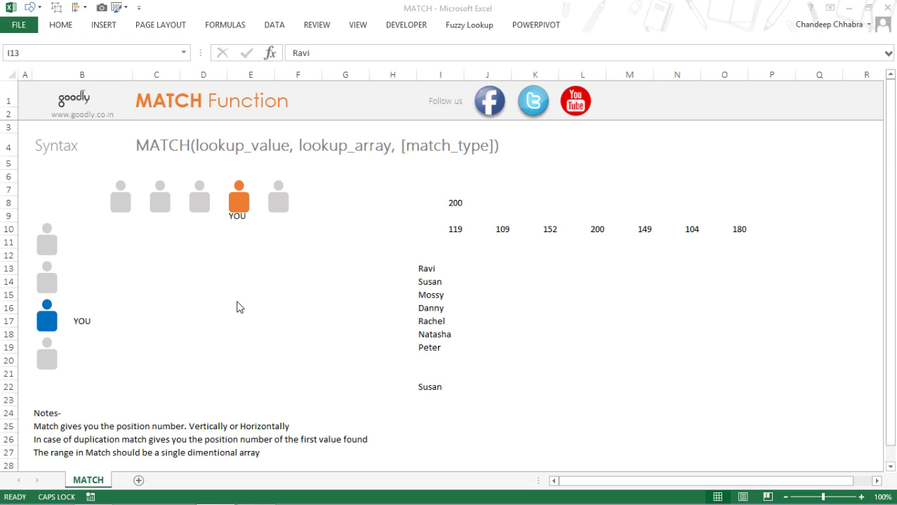
pyautogui.moveTo(236, 282)
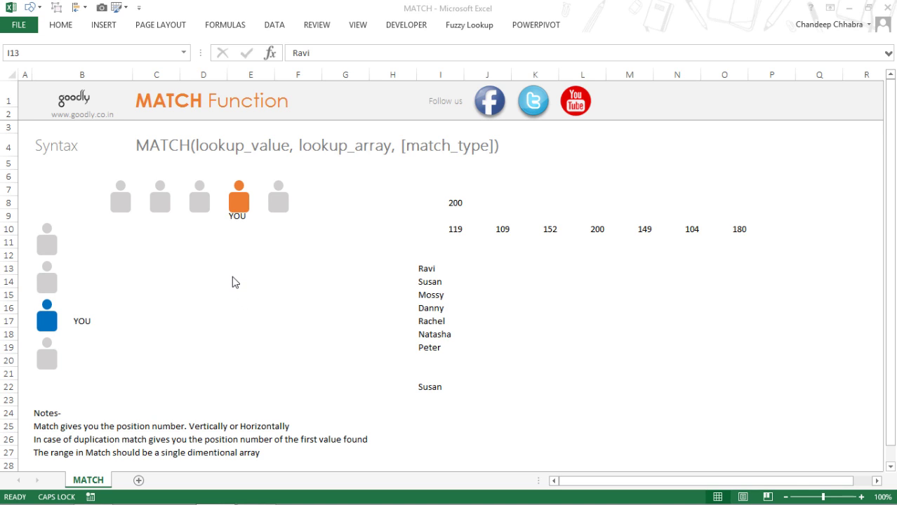
pyautogui.moveTo(246, 152)
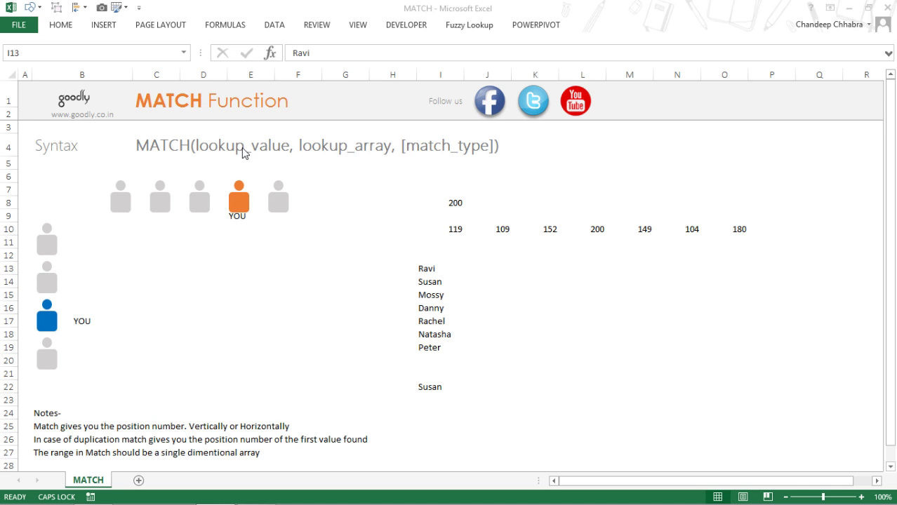
pyautogui.moveTo(444, 166)
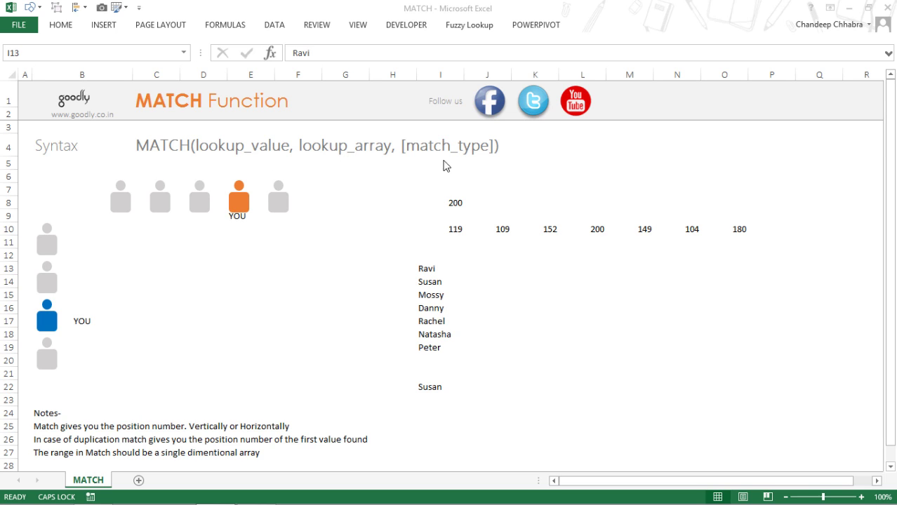
pyautogui.moveTo(234, 263)
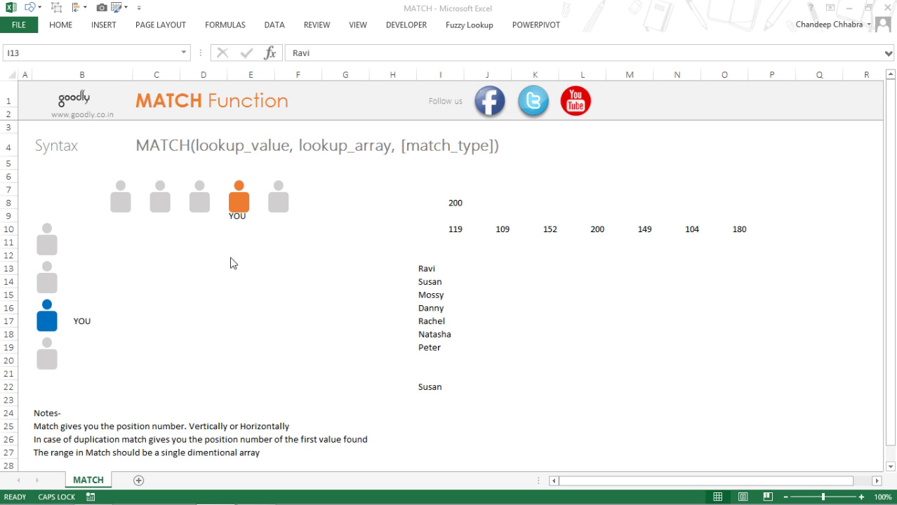
# Enter 4 in cell E11 to mark the YOU figure's position in its row
pyautogui.click(441, 268)
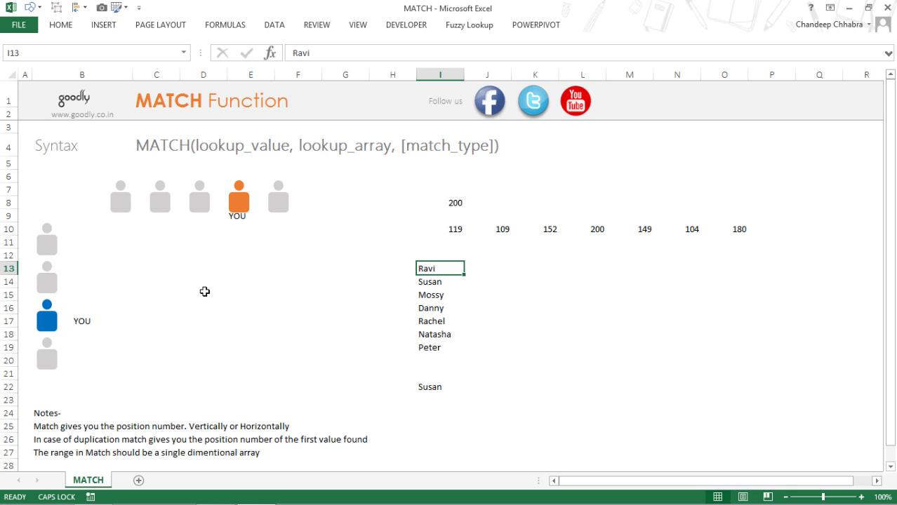
pyautogui.moveTo(170, 176)
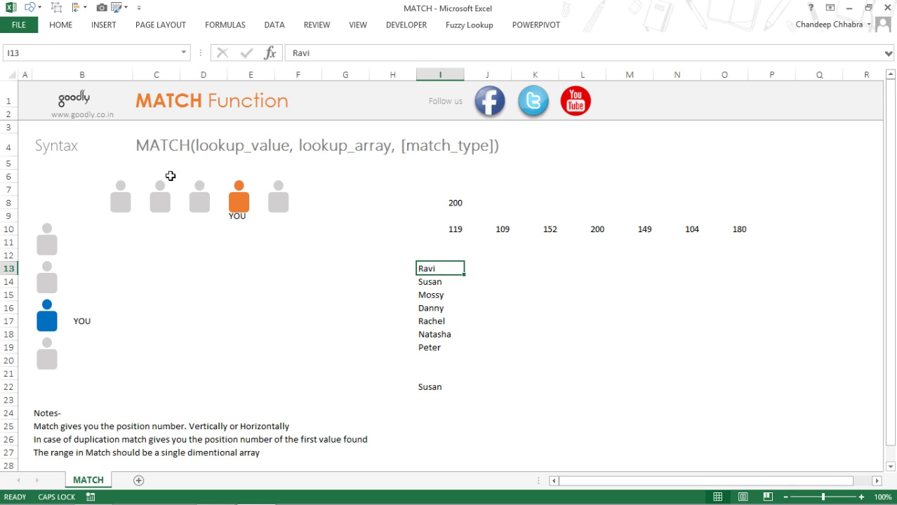
pyautogui.moveTo(242, 225)
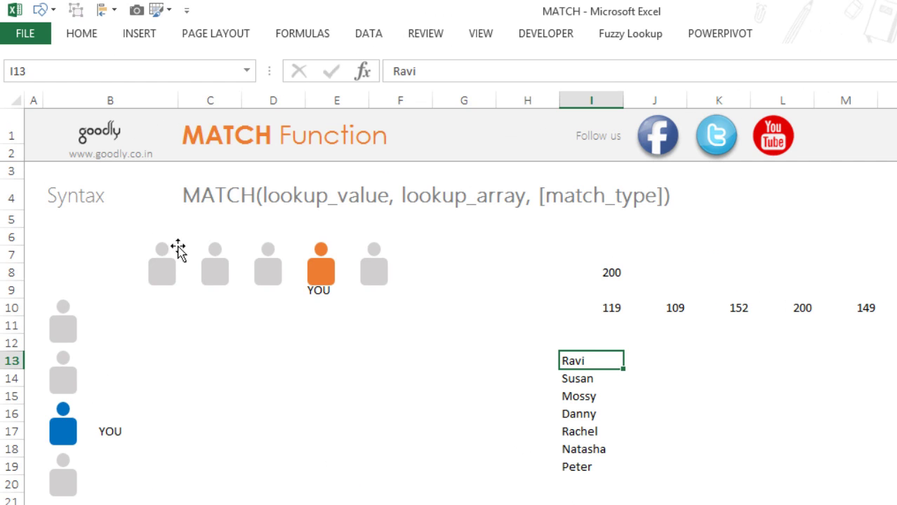
pyautogui.moveTo(345, 372)
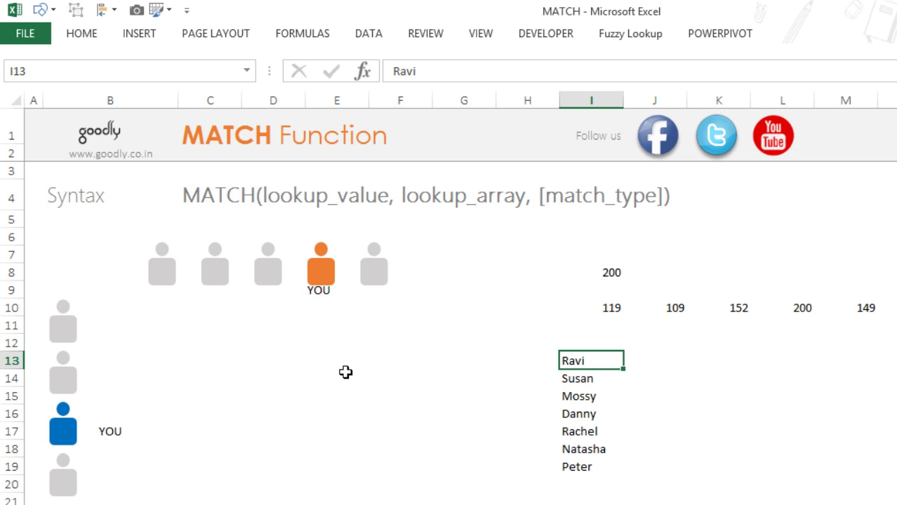
pyautogui.moveTo(238, 302)
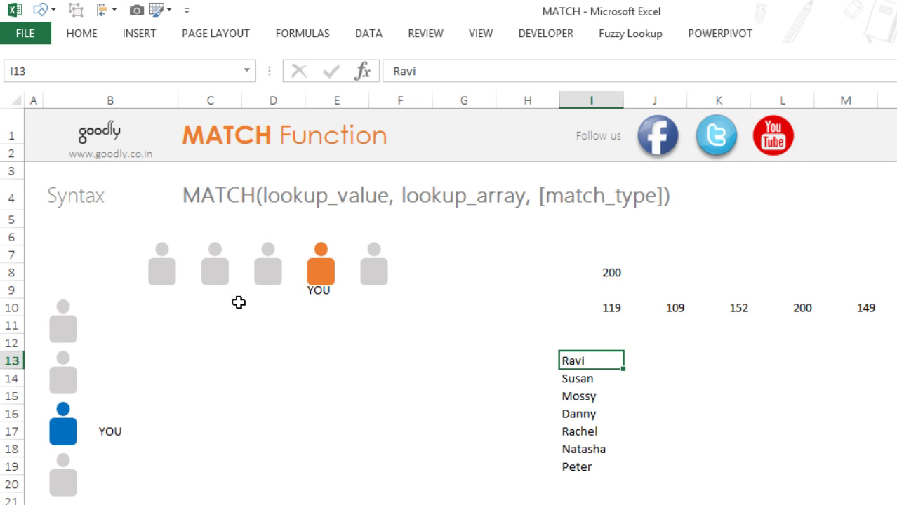
pyautogui.click(337, 325)
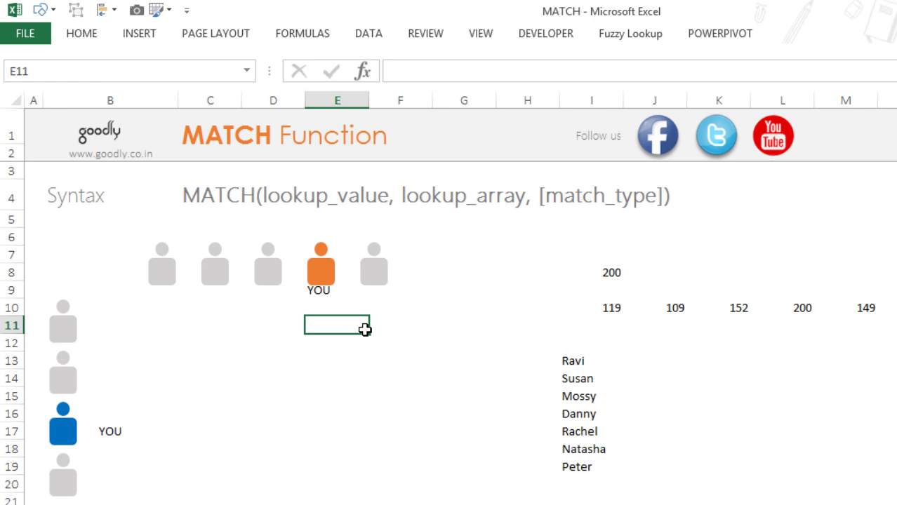
pyautogui.write('4')
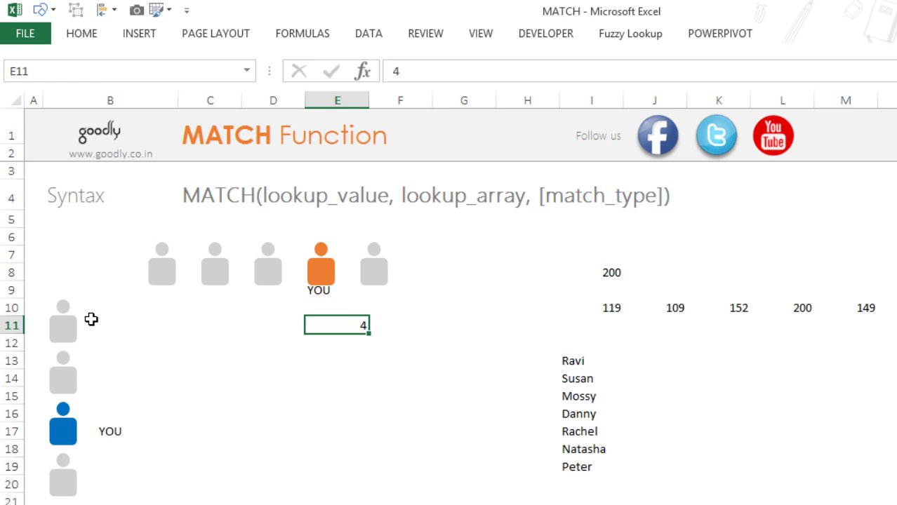
pyautogui.moveTo(86, 311)
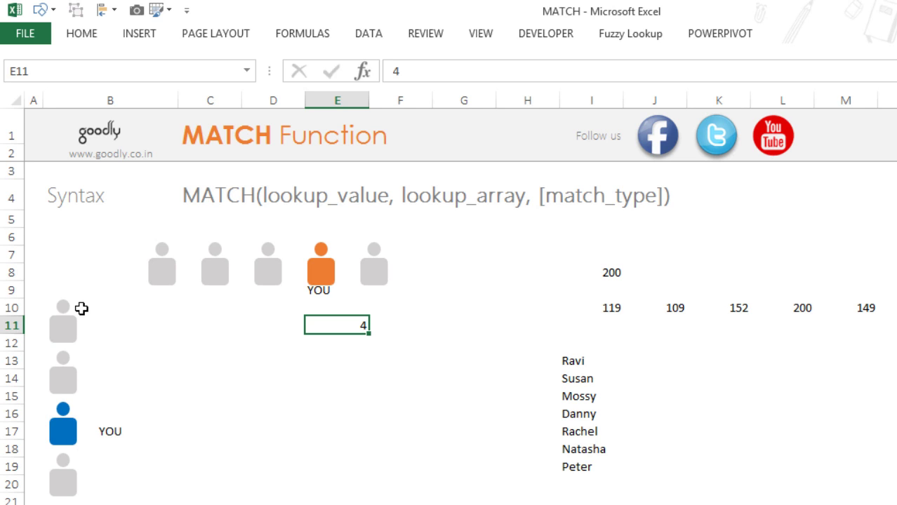
pyautogui.moveTo(91, 312)
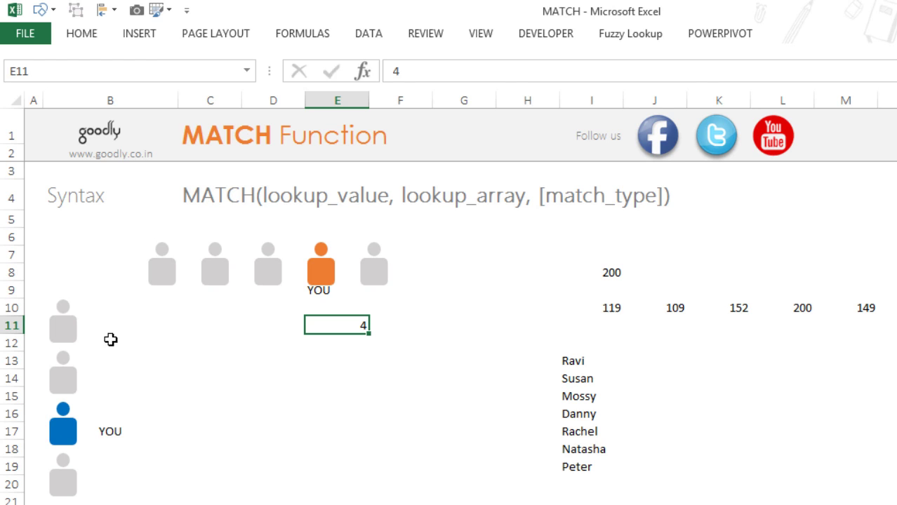
pyautogui.moveTo(167, 443)
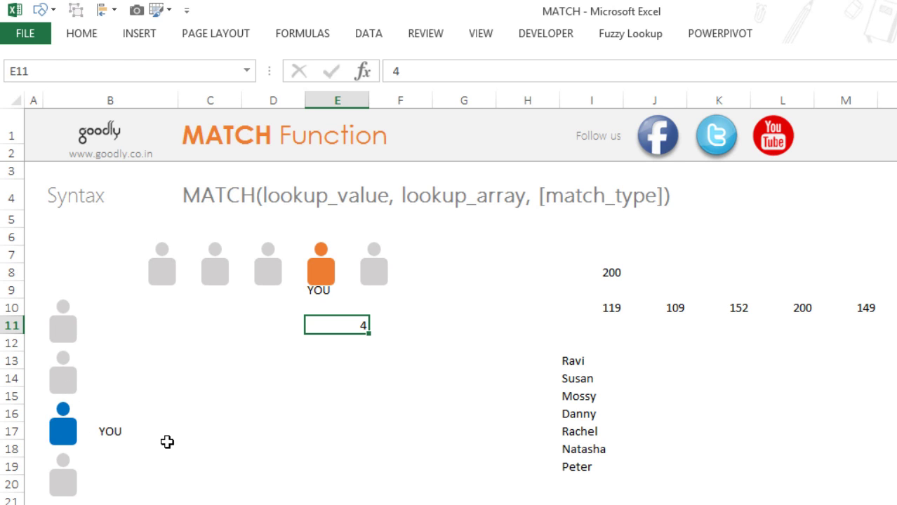
pyautogui.click(109, 431)
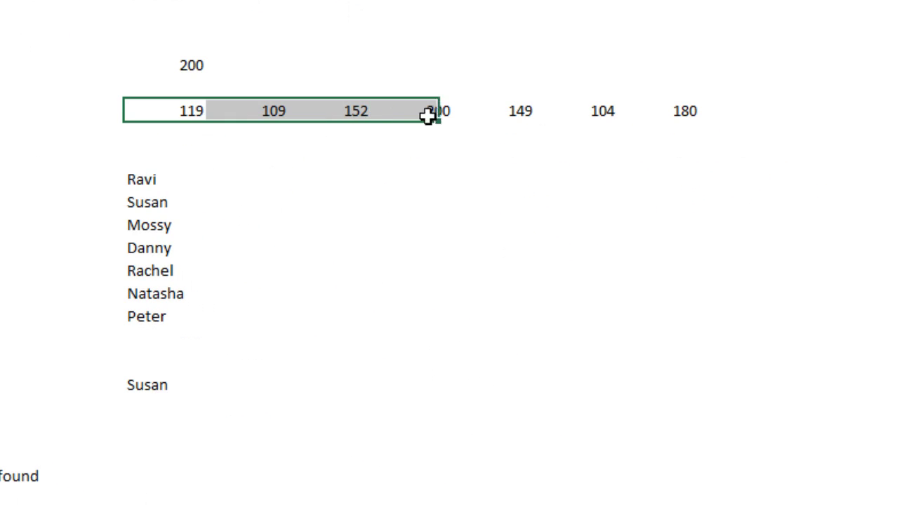
# Enter =MATCH(I8,I10:O10,0) in J8, returning position 1 for the value 119
pyautogui.write('=MATCH(')
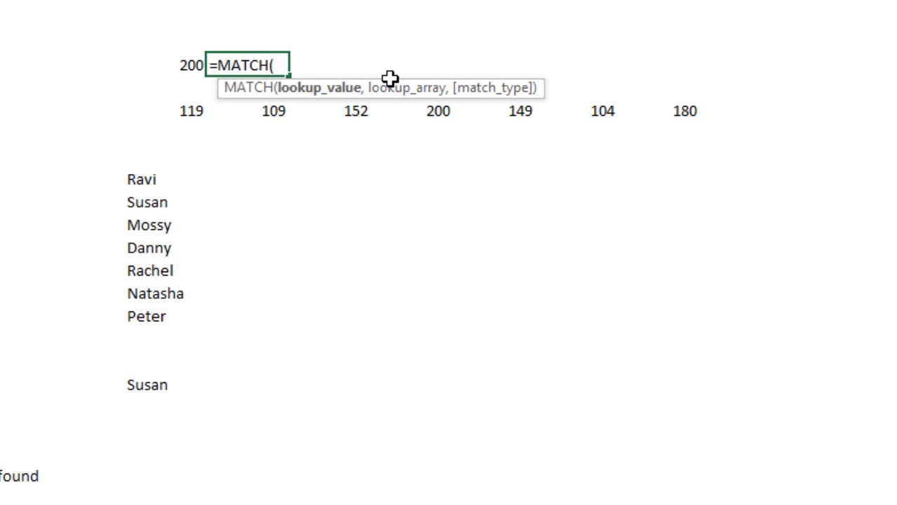
pyautogui.moveTo(185, 72)
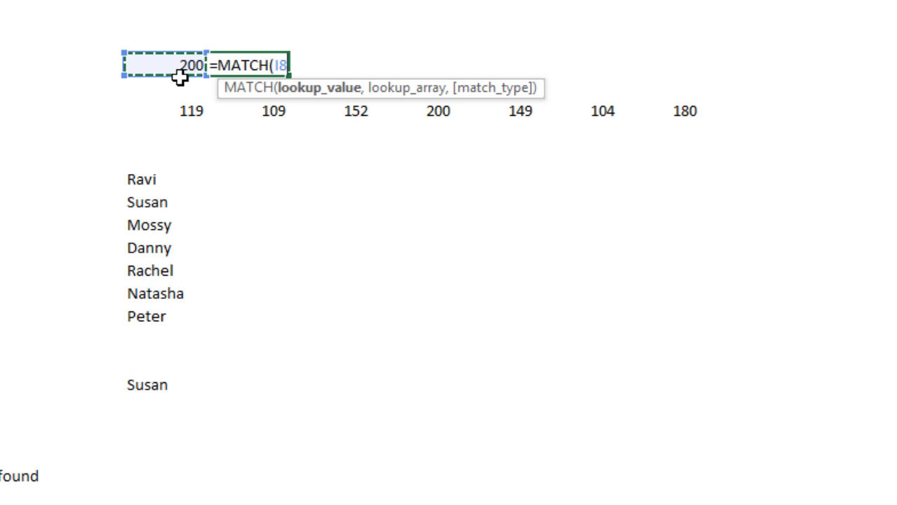
pyautogui.write(',')
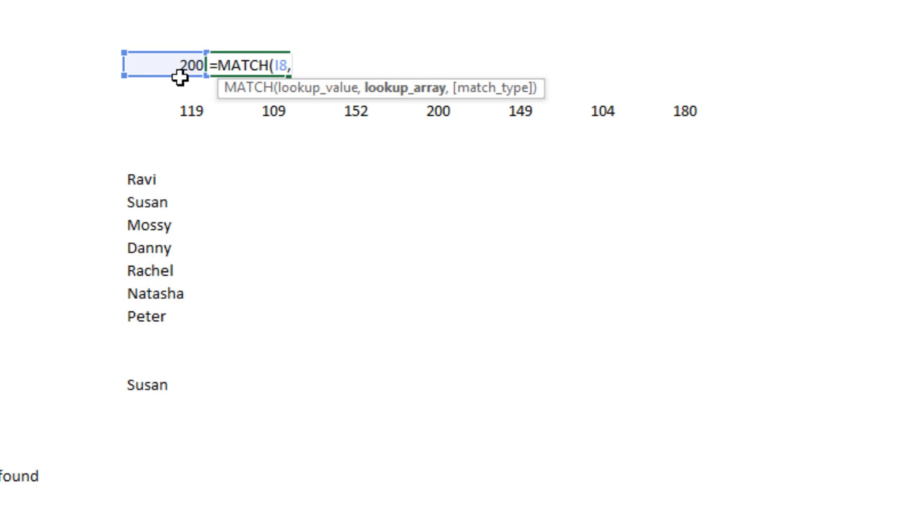
pyautogui.moveTo(405, 98)
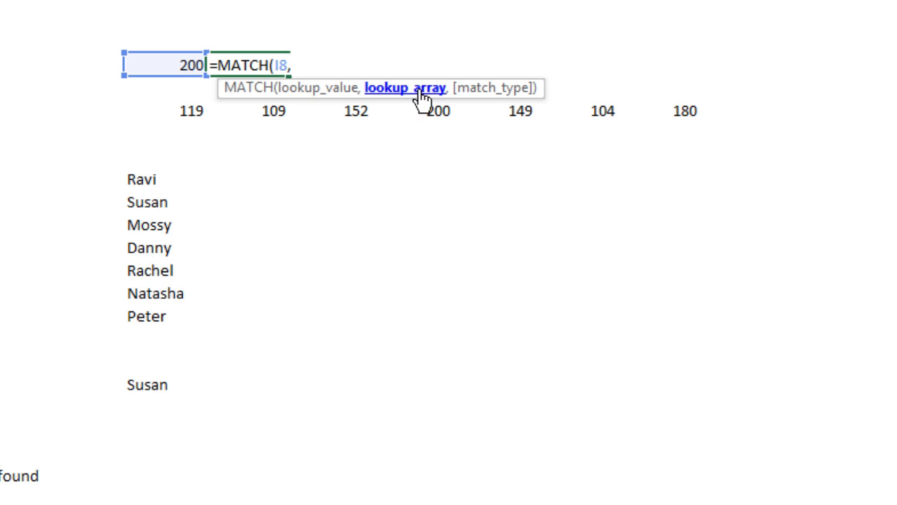
pyautogui.click(165, 110)
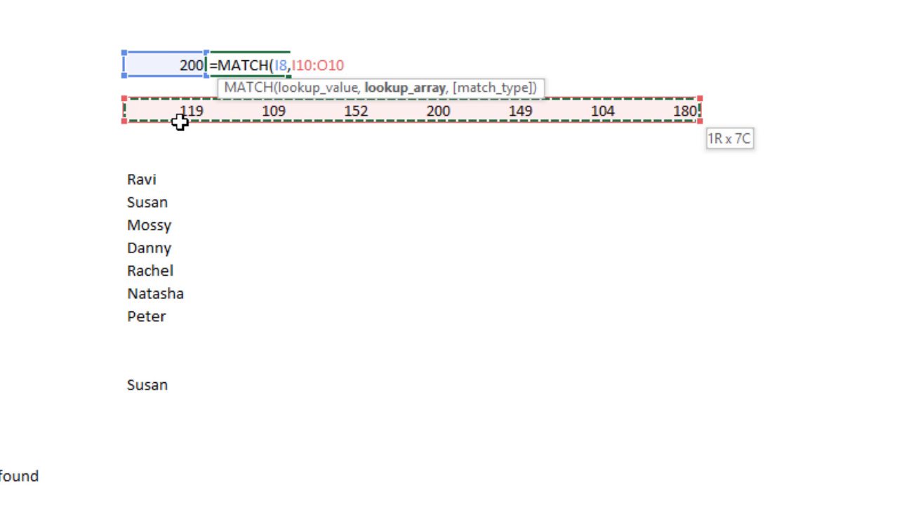
pyautogui.write(',')
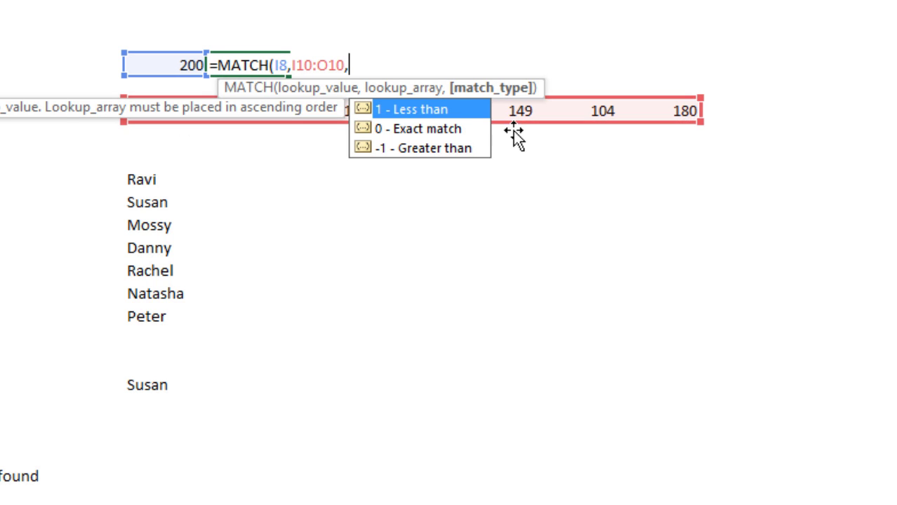
pyautogui.moveTo(449, 133)
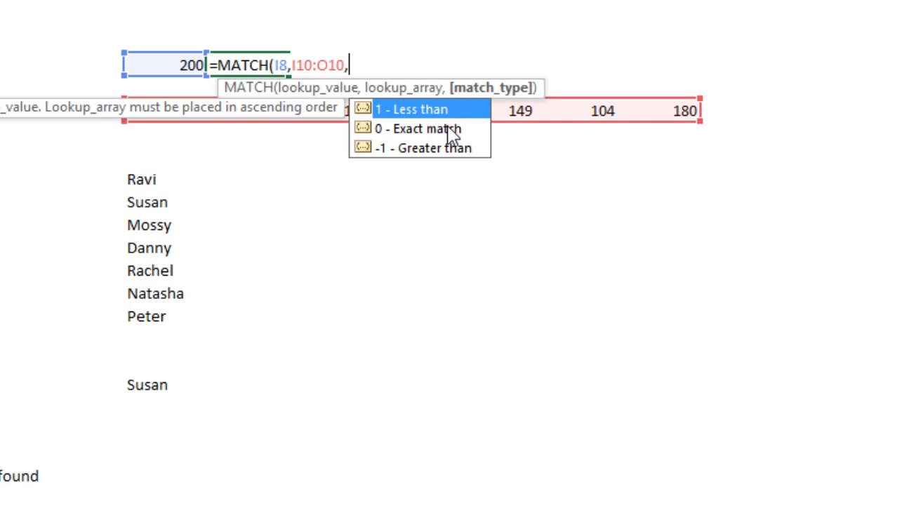
pyautogui.moveTo(422, 158)
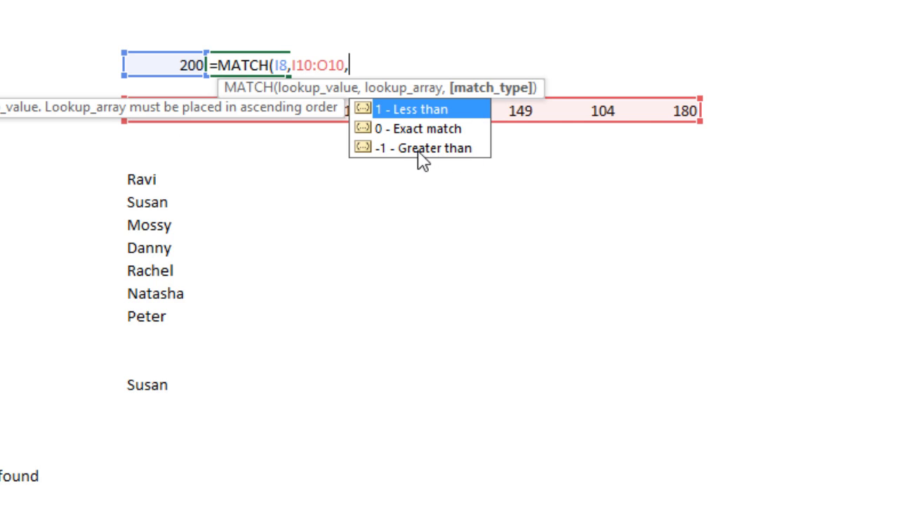
pyautogui.moveTo(428, 109)
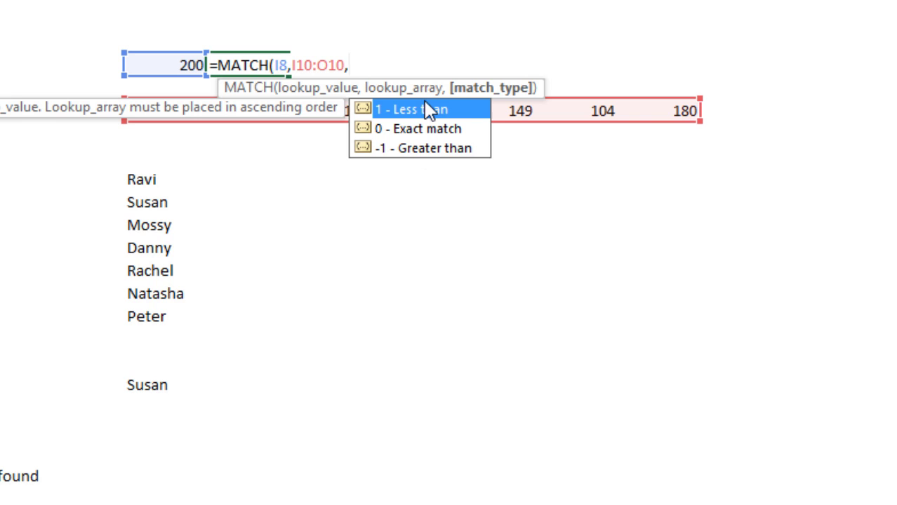
pyautogui.moveTo(428, 138)
pyautogui.write('0)')
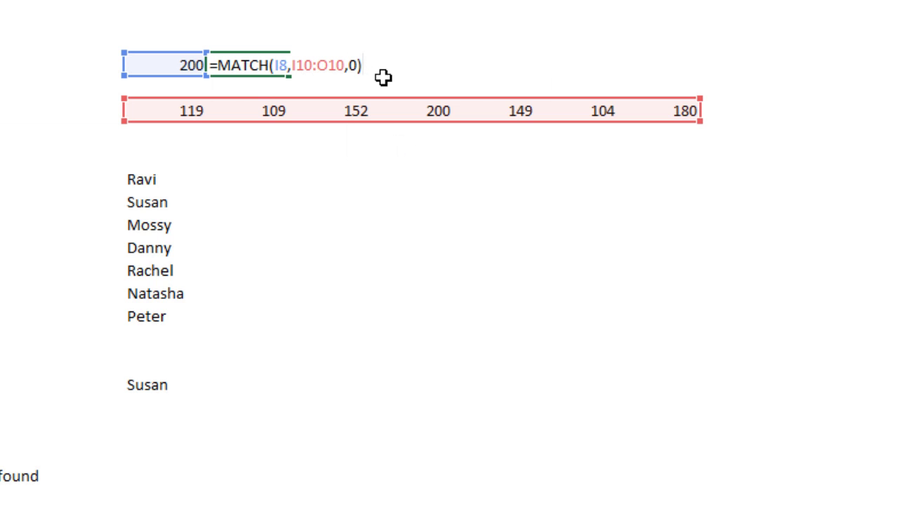
pyautogui.moveTo(373, 74)
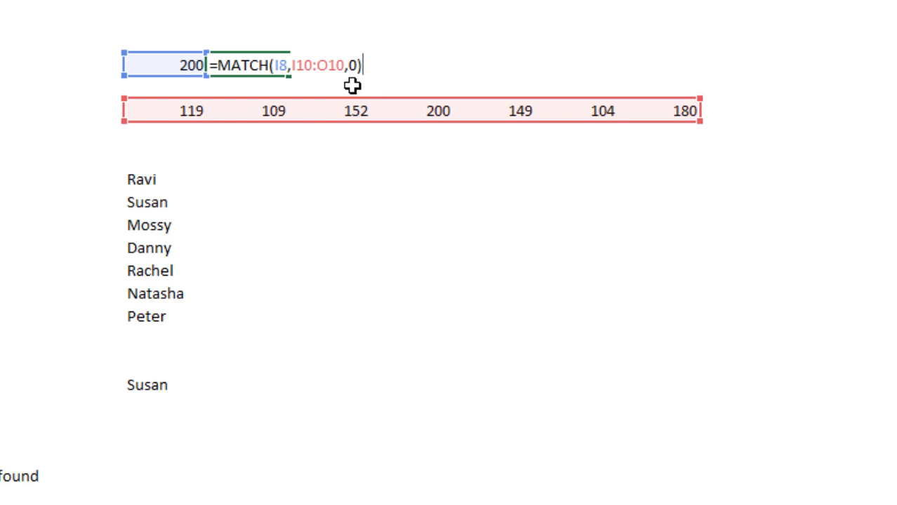
pyautogui.moveTo(374, 73)
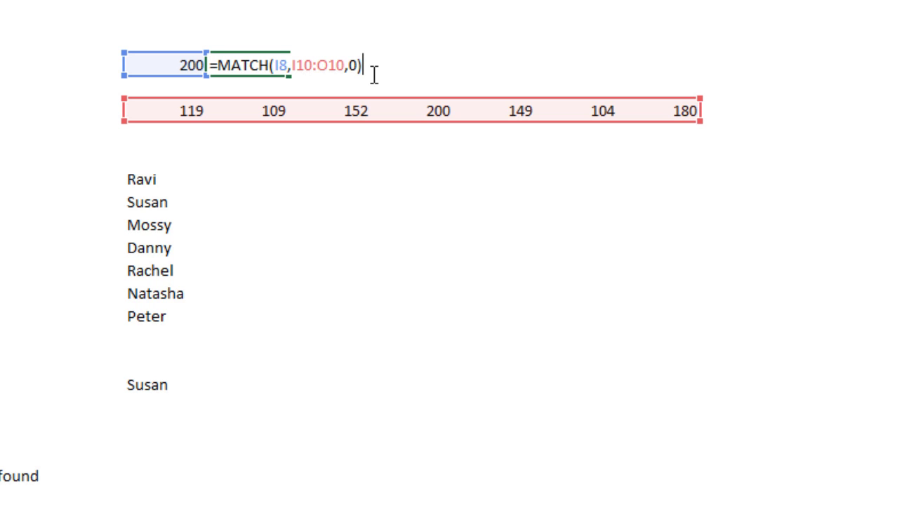
pyautogui.moveTo(345, 134)
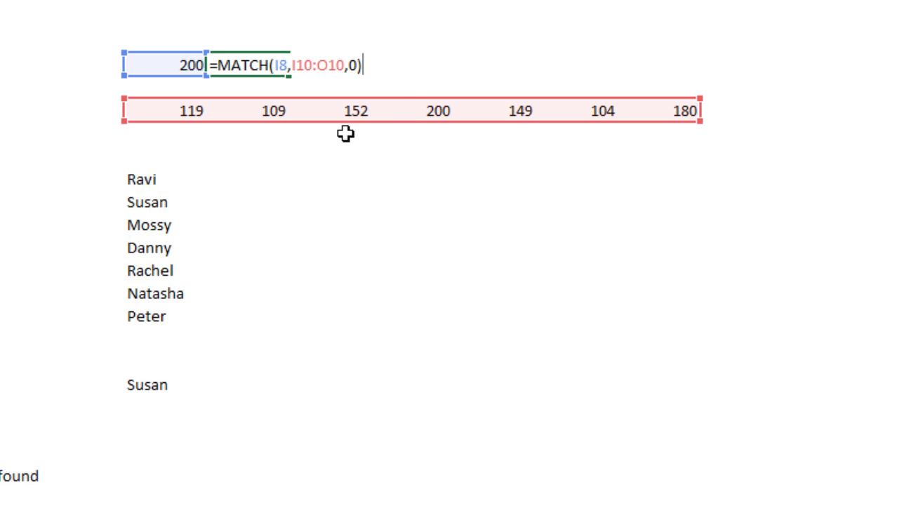
pyautogui.moveTo(193, 118)
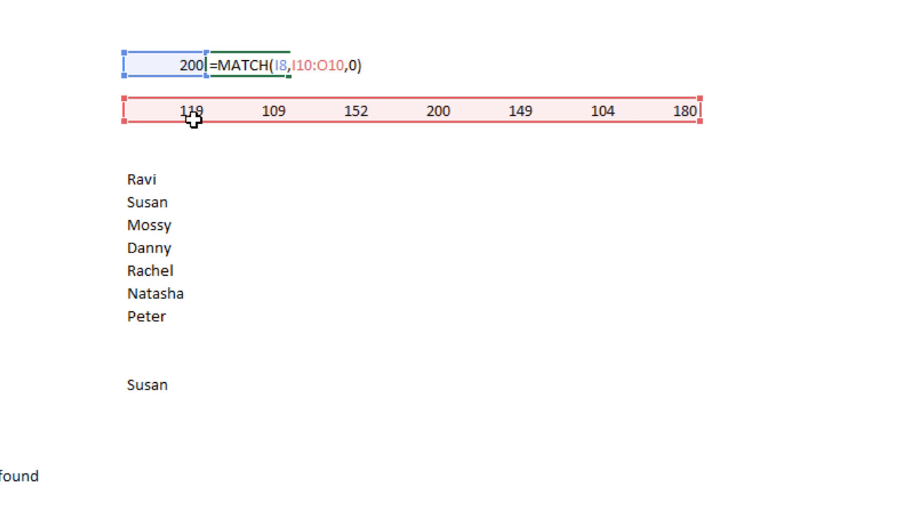
pyautogui.moveTo(291, 139)
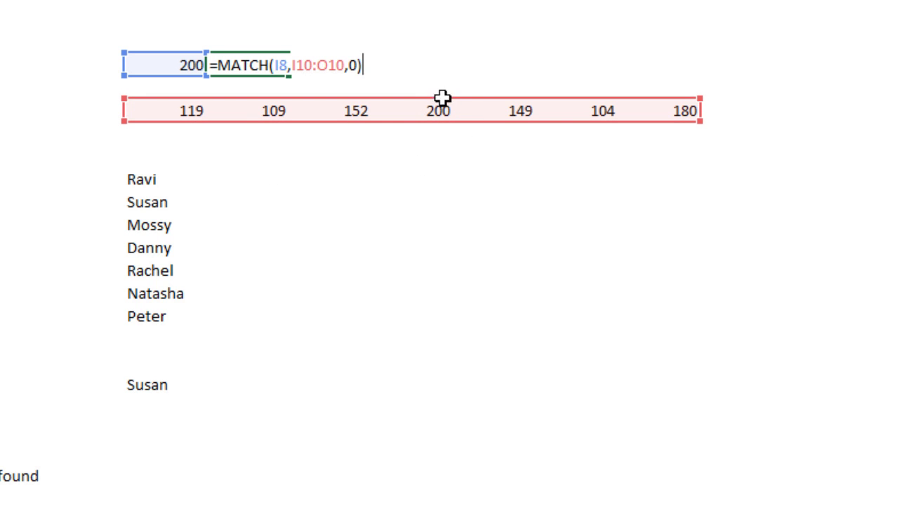
pyautogui.write('119')
pyautogui.press('Return')
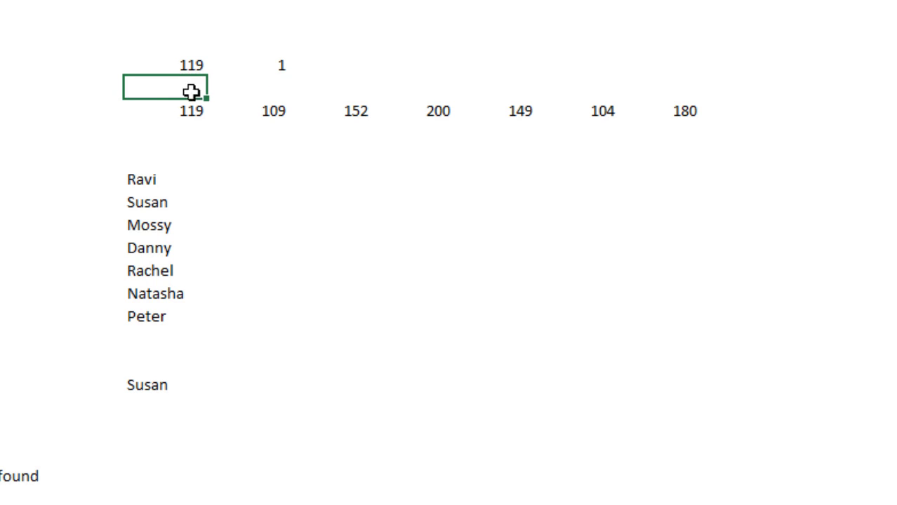
# Replace the lookup value in I8 with 180 so J8 returns position 7
pyautogui.click(185, 335)
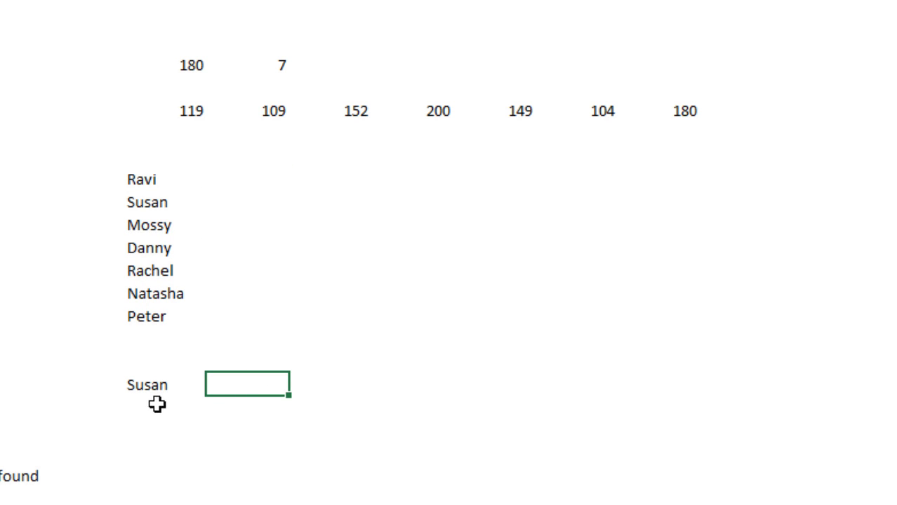
# Start the formula =MATCH(I22,I13:I19,0) in J22 for Susan's position in the name list
pyautogui.write('=MATCH(I22,I13:I19')
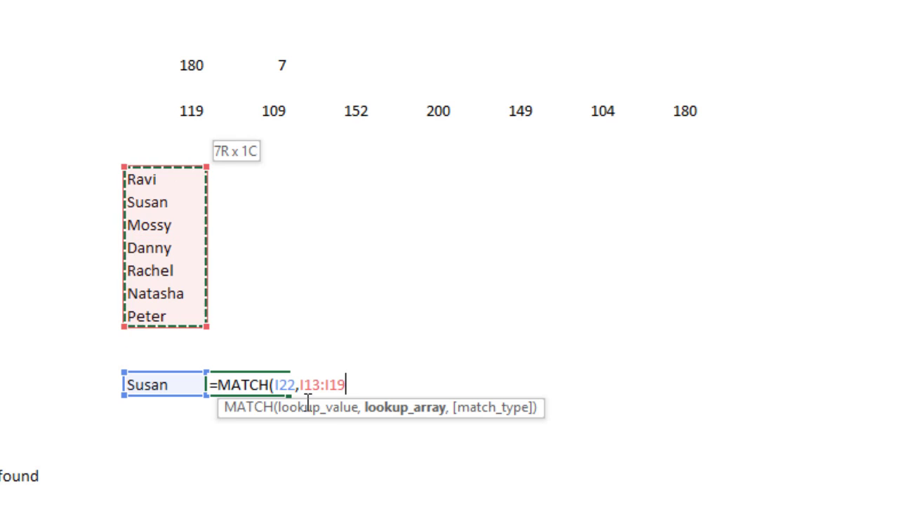
pyautogui.write(',0')
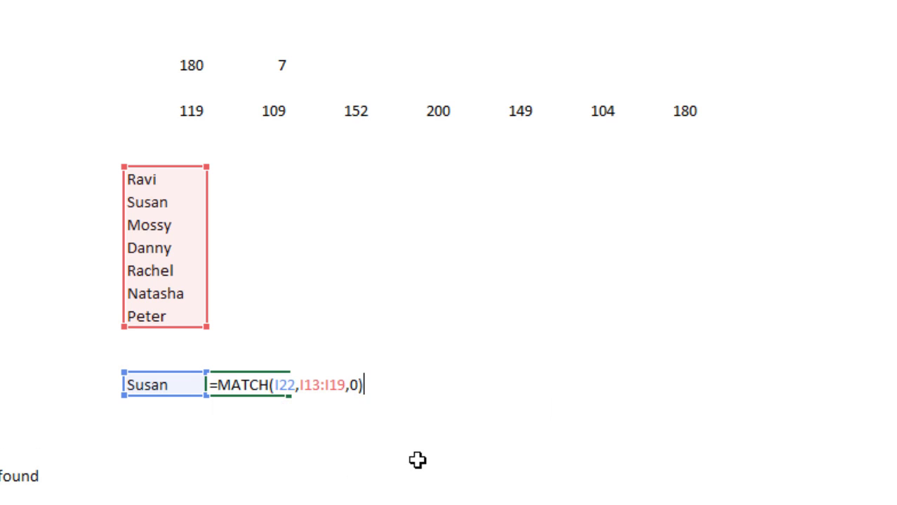
pyautogui.moveTo(173, 227)
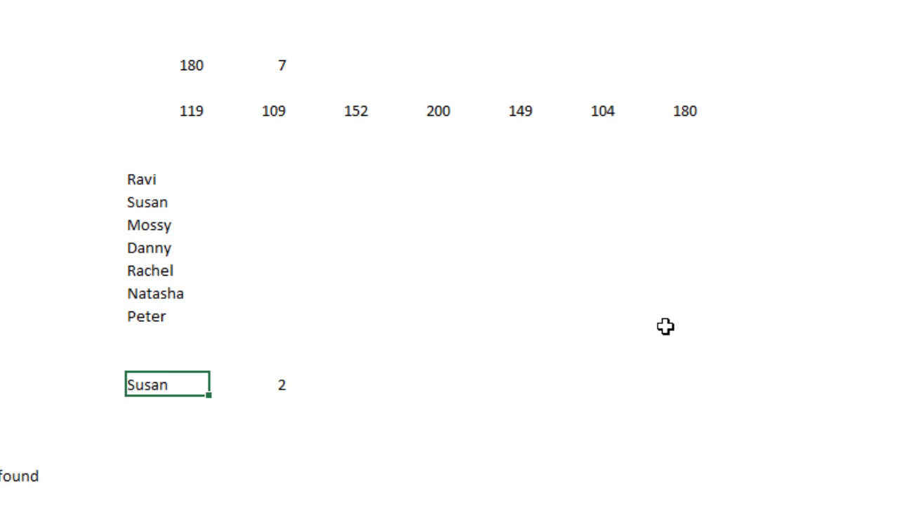
# Replace Susan with Natasha in I22 so J22 returns position 6
pyautogui.write('nATAS')
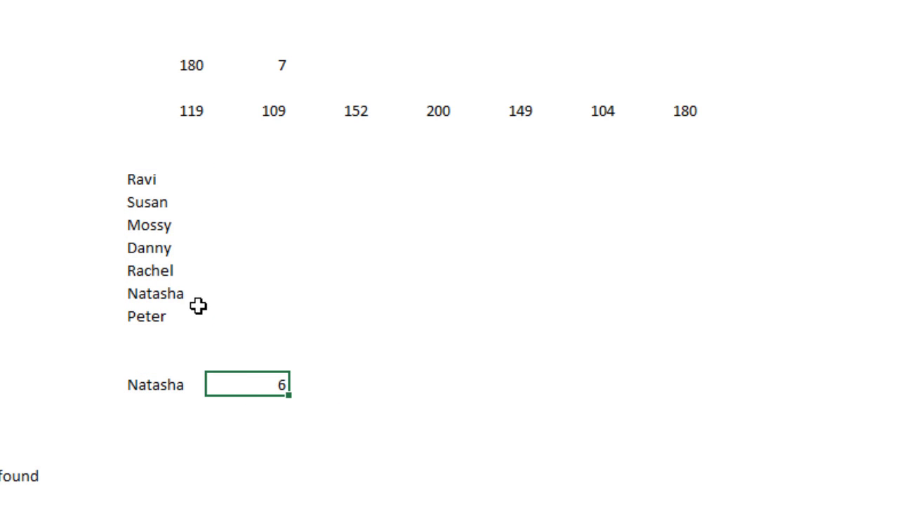
pyautogui.click(183, 293)
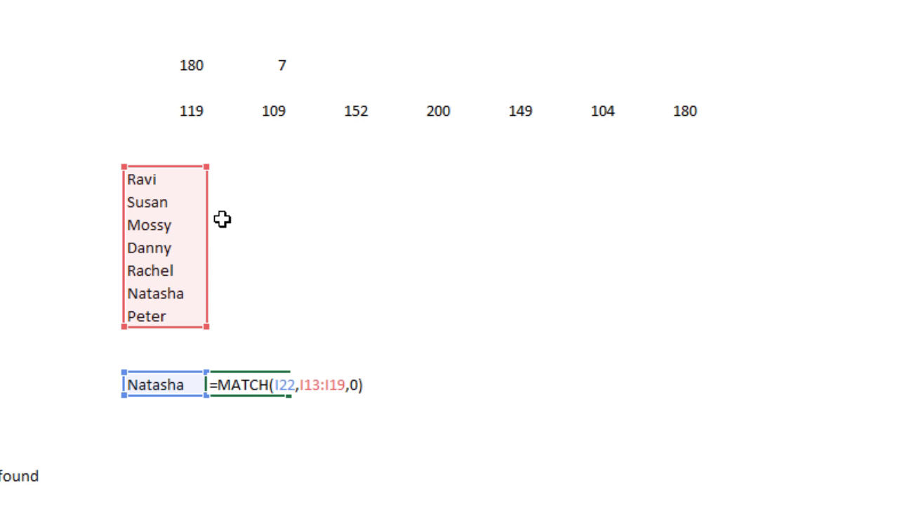
pyautogui.moveTo(362, 393)
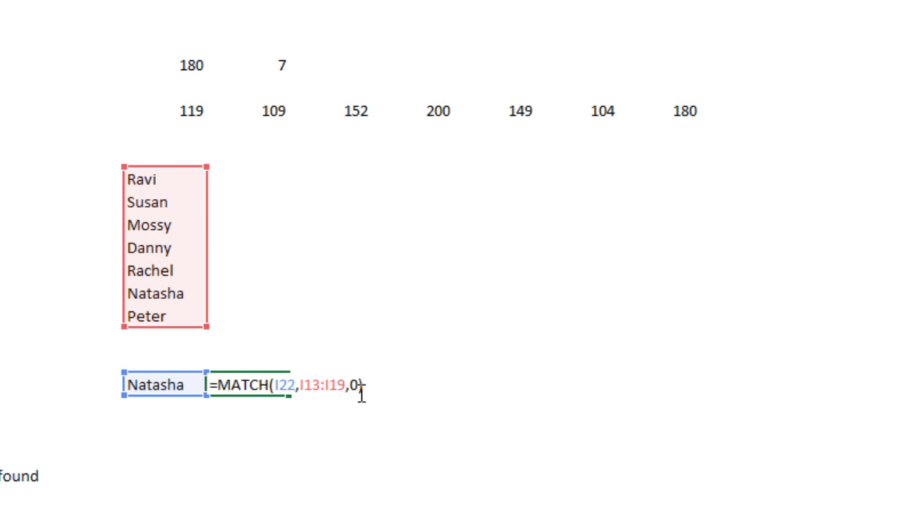
pyautogui.moveTo(197, 249)
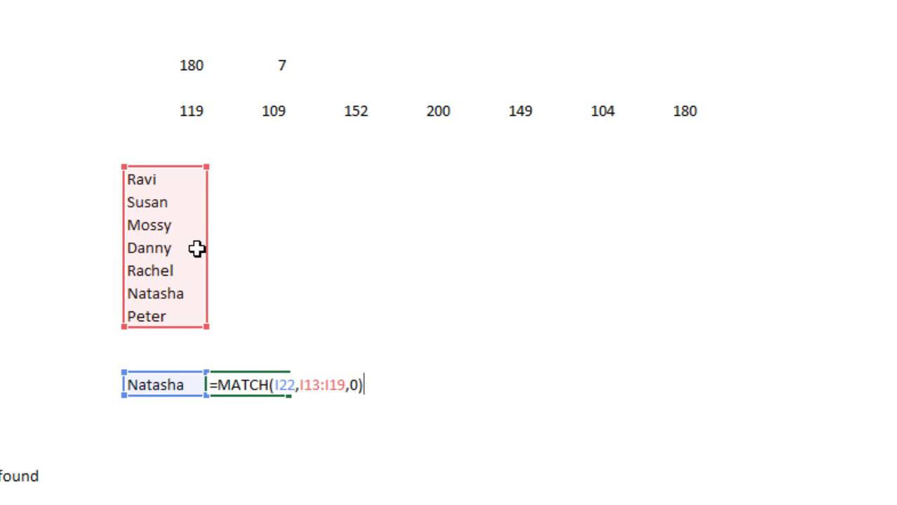
pyautogui.moveTo(173, 342)
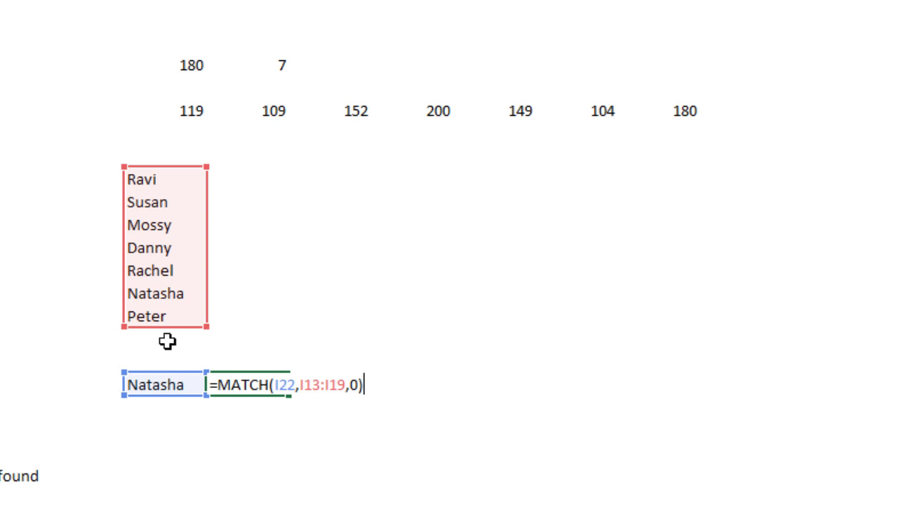
pyautogui.moveTo(139, 172)
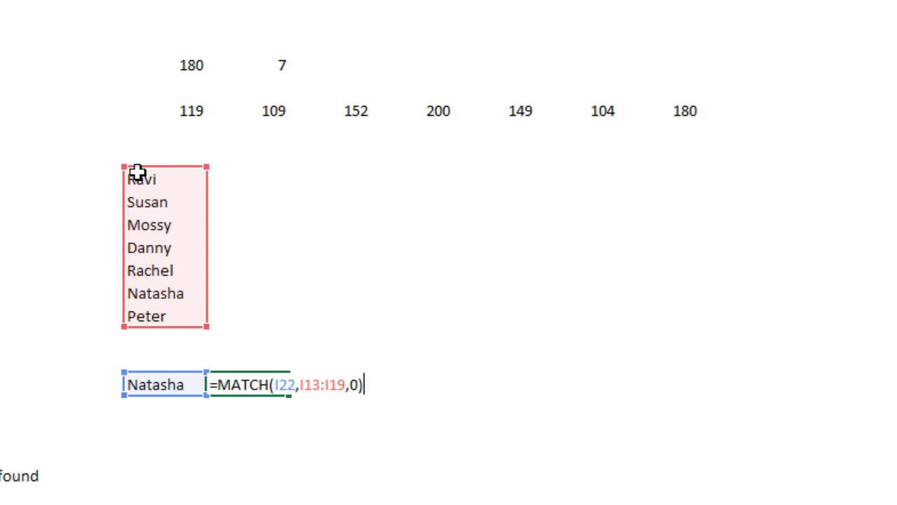
pyautogui.moveTo(222, 119)
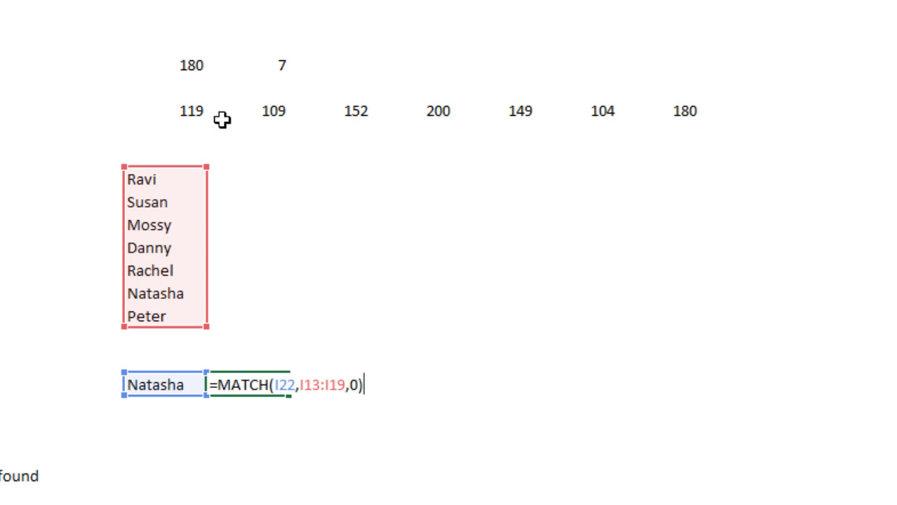
# Stretch the MATCH lookup range in J22 from I13:I19 to I13:K19
pyautogui.moveTo(206, 246); pyautogui.dragTo(372, 246)
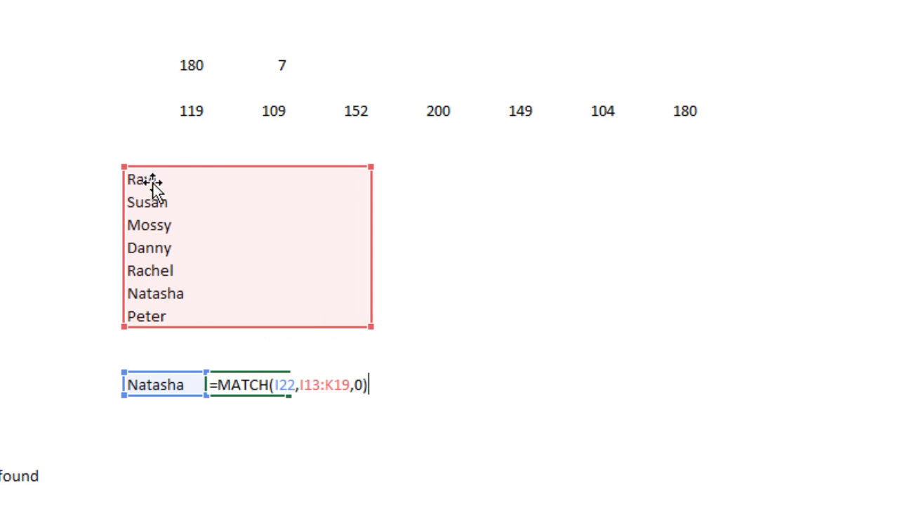
pyautogui.moveTo(147, 317)
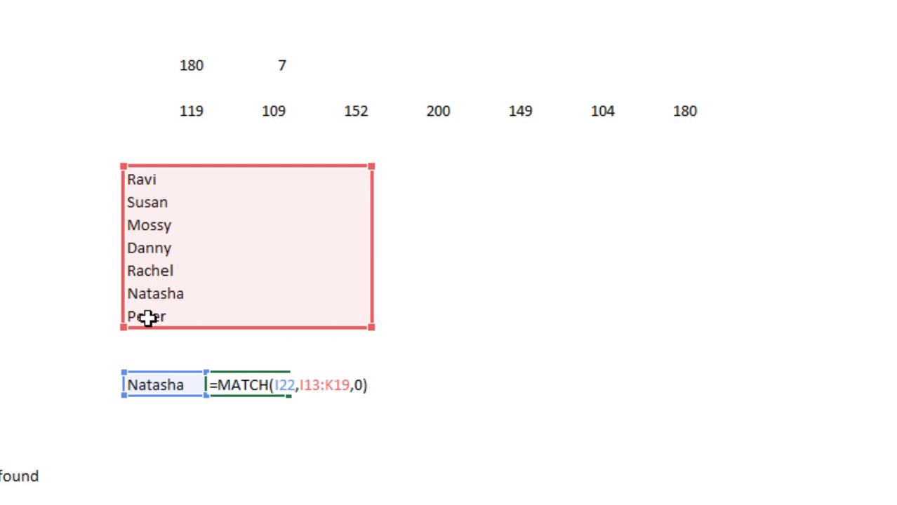
pyautogui.moveTo(588, 399)
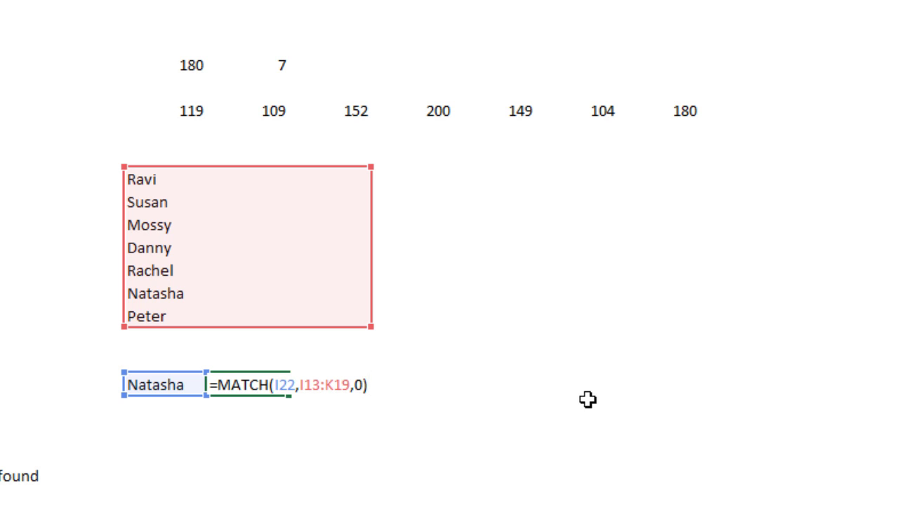
pyautogui.moveTo(153, 191)
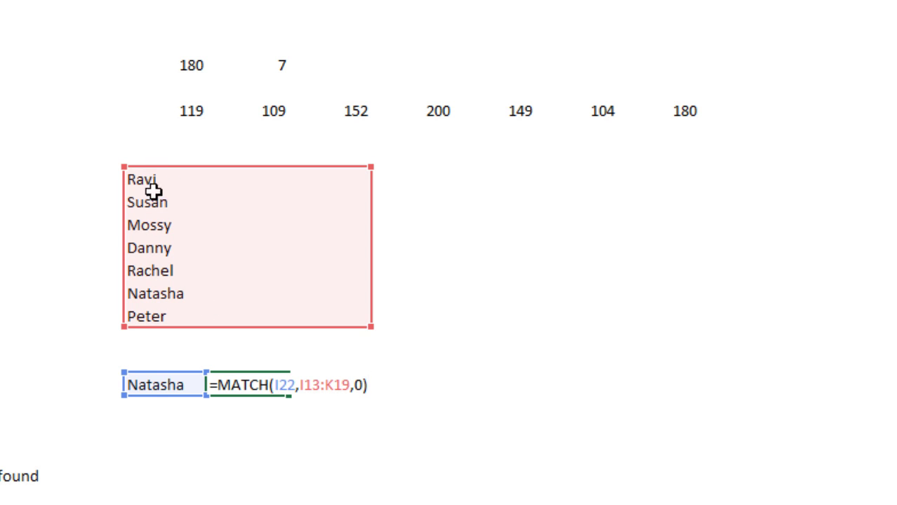
pyautogui.moveTo(457, 162)
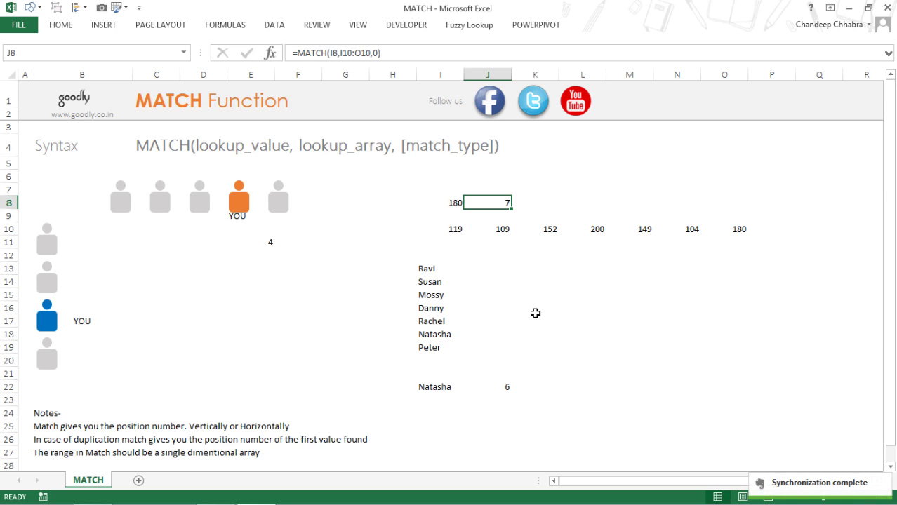
pyautogui.moveTo(558, 170)
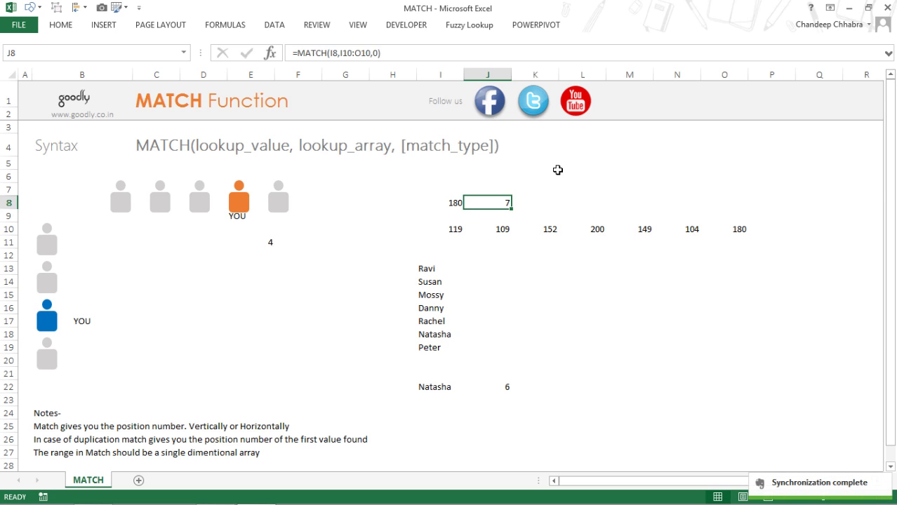
pyautogui.moveTo(79, 135)
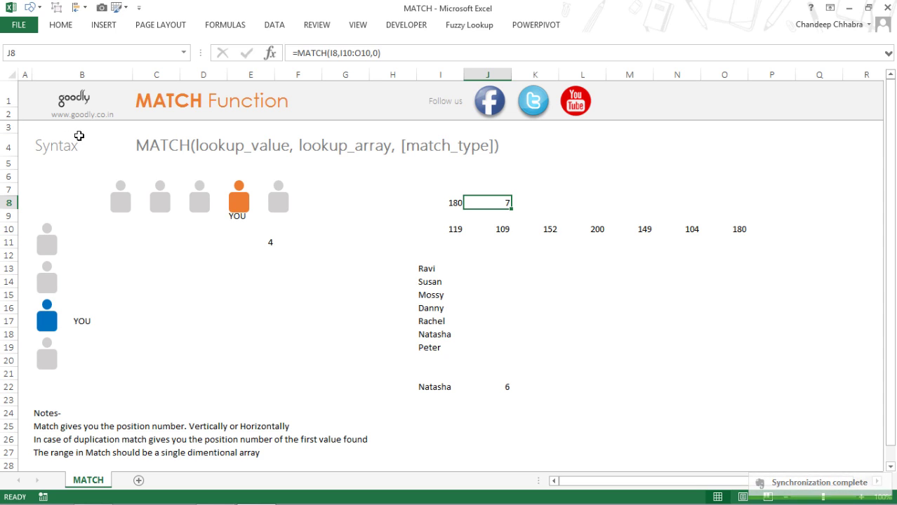